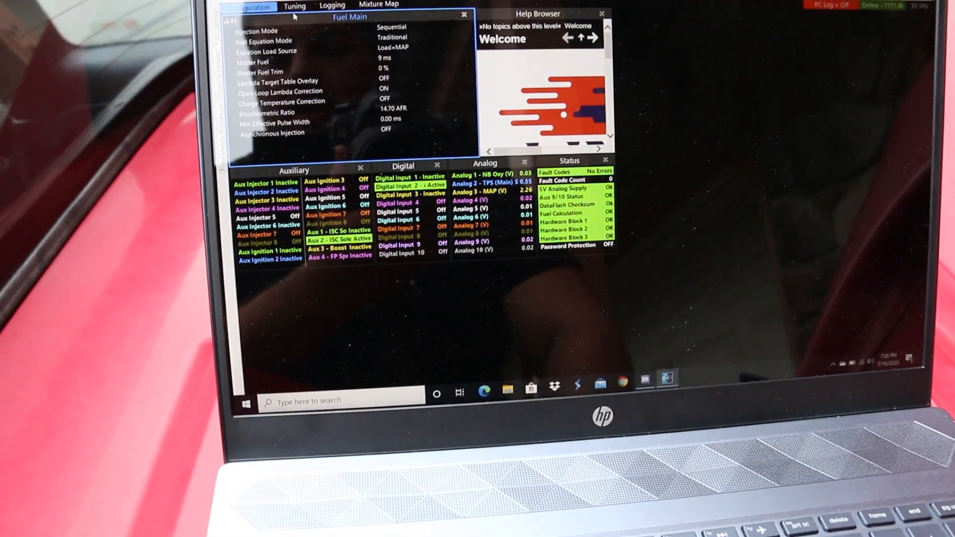
Step: Open the Toyota Celica ST205 G4X Xtreme Plugin base map file
{"action": "left_click", "coordinate": [240, 99]}
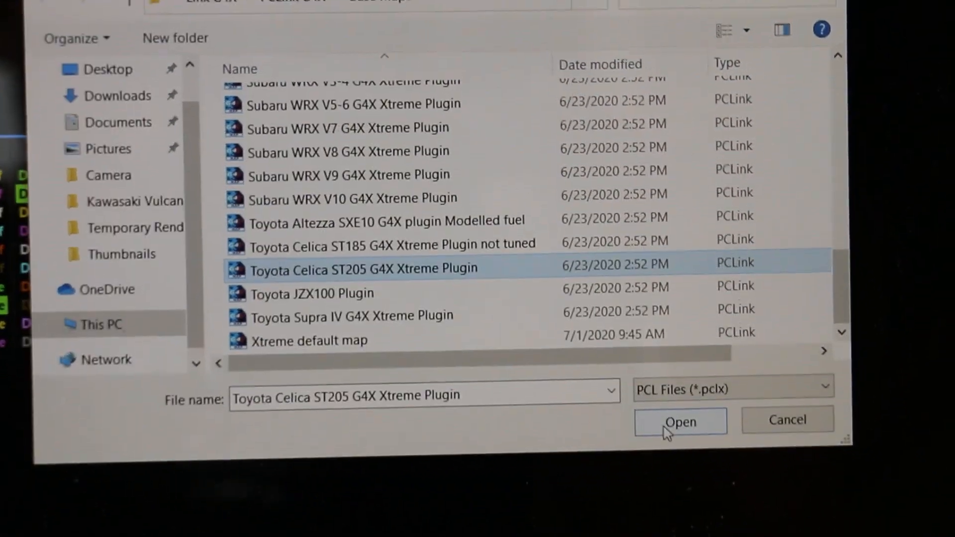
{"action": "left_click", "coordinate": [678, 420]}
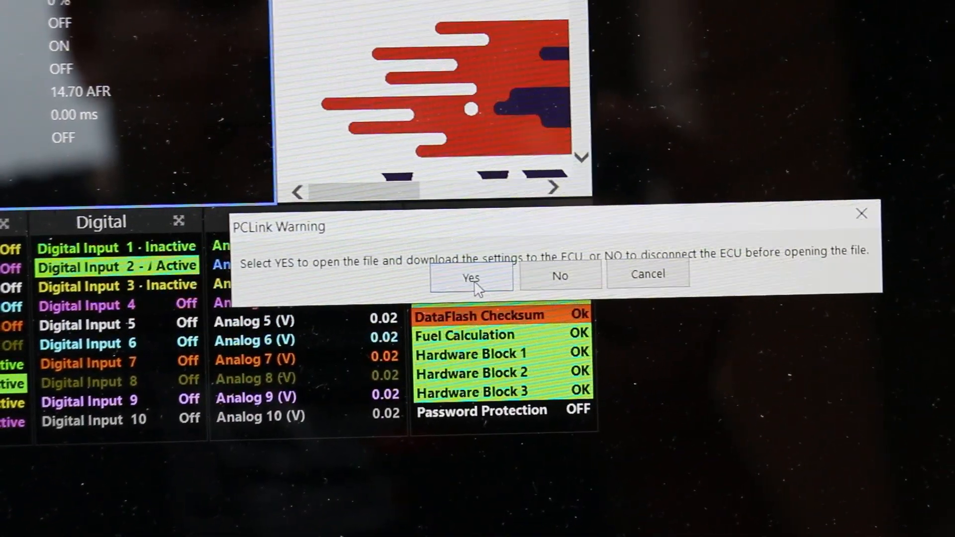
Step: Download the ST205 map settings to the ECU and store them permanently
{"action": "left_click", "coordinate": [470, 277]}
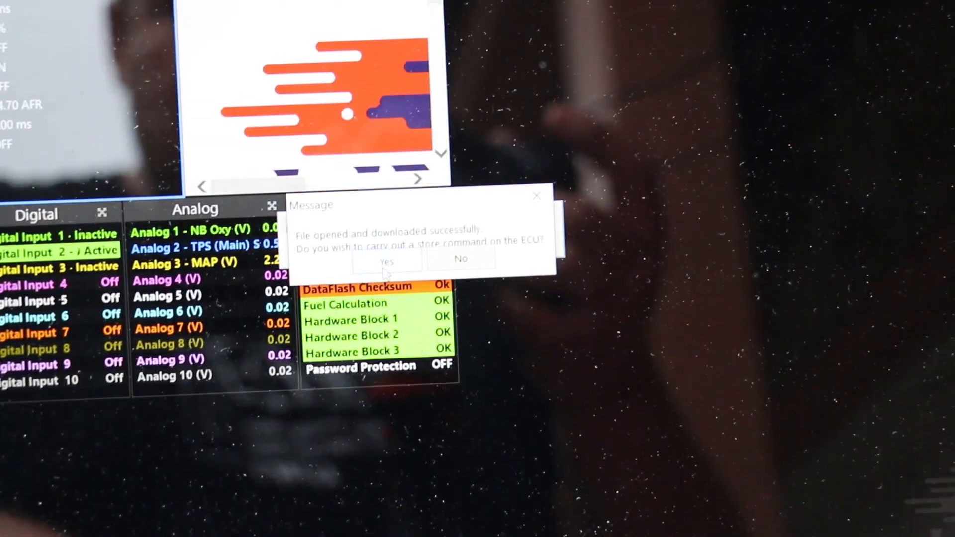
{"action": "left_click", "coordinate": [386, 261]}
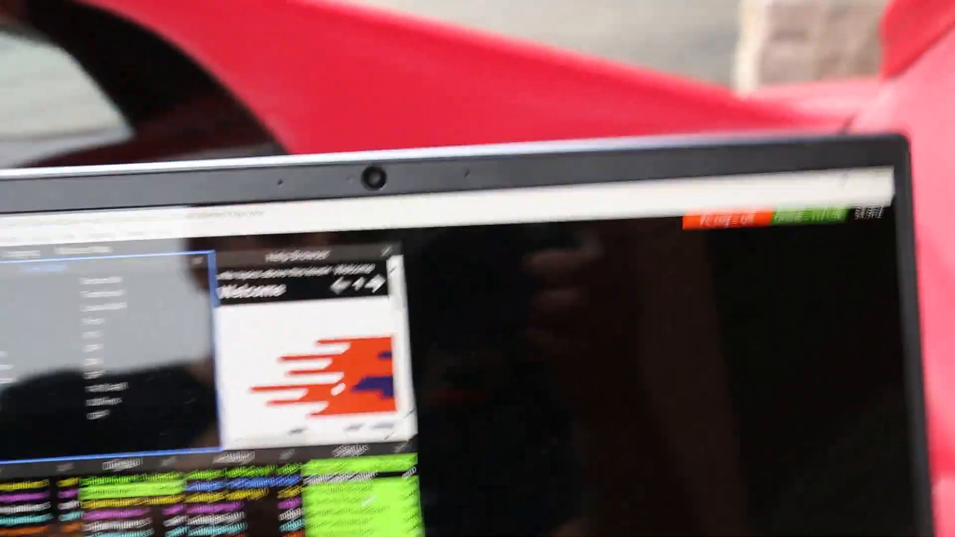
Step: Run the MAP Sensor Calibration from ECU Controls and acknowledge its successful completion
{"action": "left_click", "coordinate": [323, 56]}
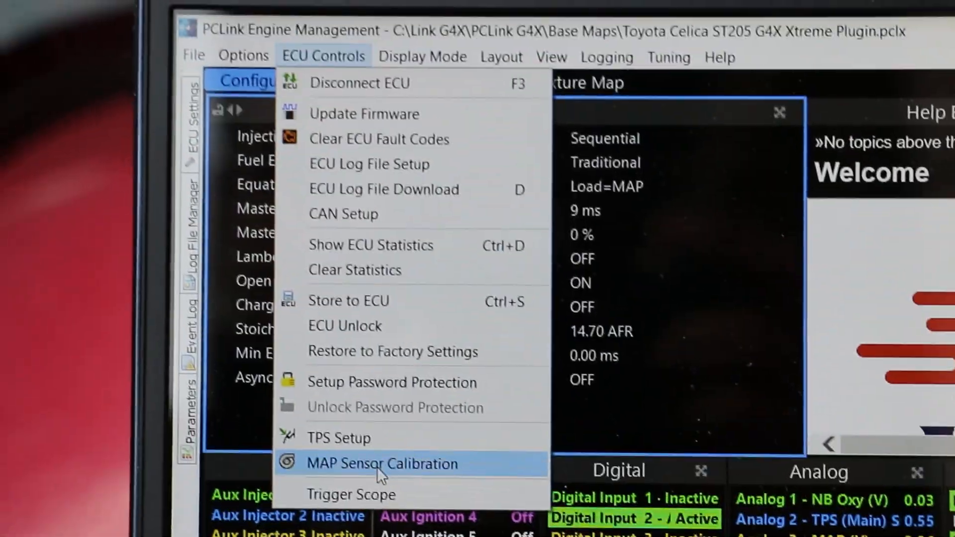
{"action": "left_click", "coordinate": [382, 464]}
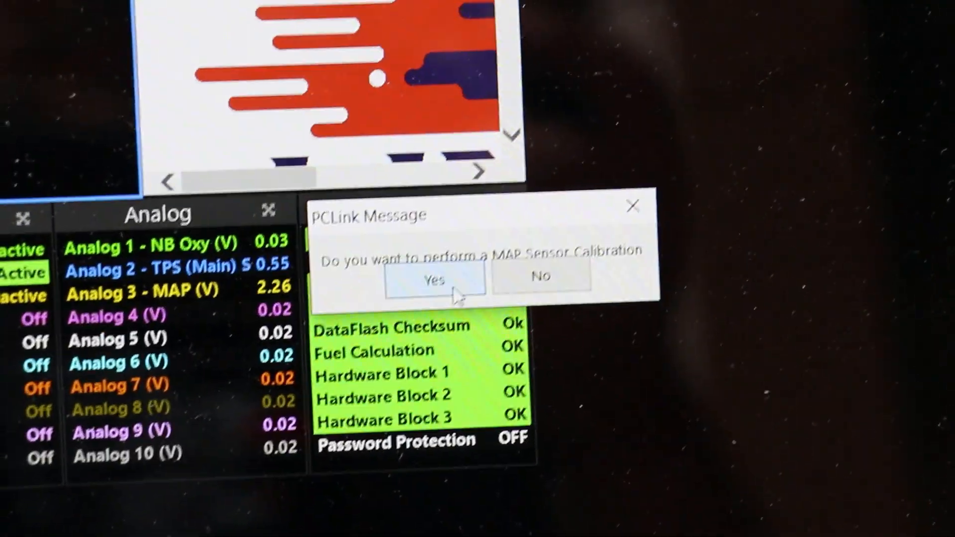
{"action": "left_click", "coordinate": [434, 280]}
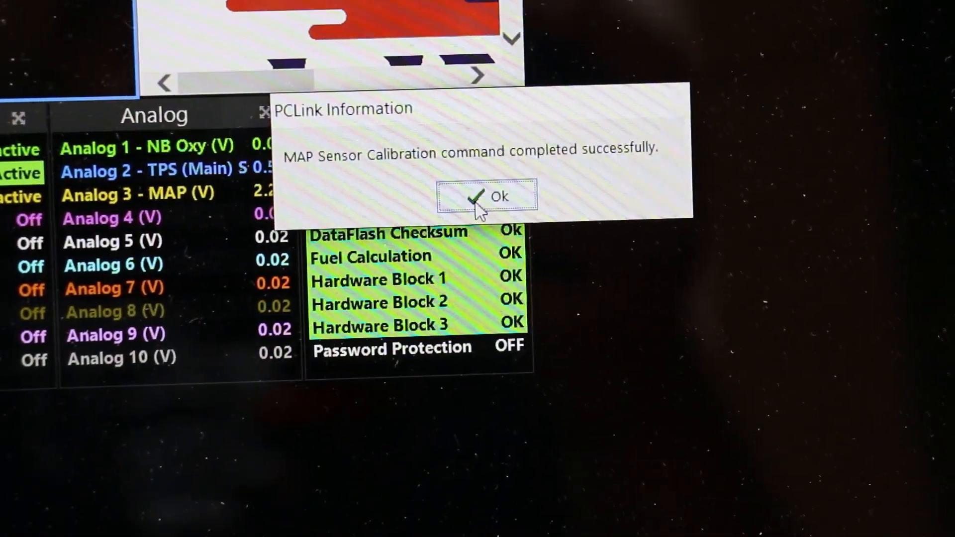
{"action": "left_click", "coordinate": [498, 197]}
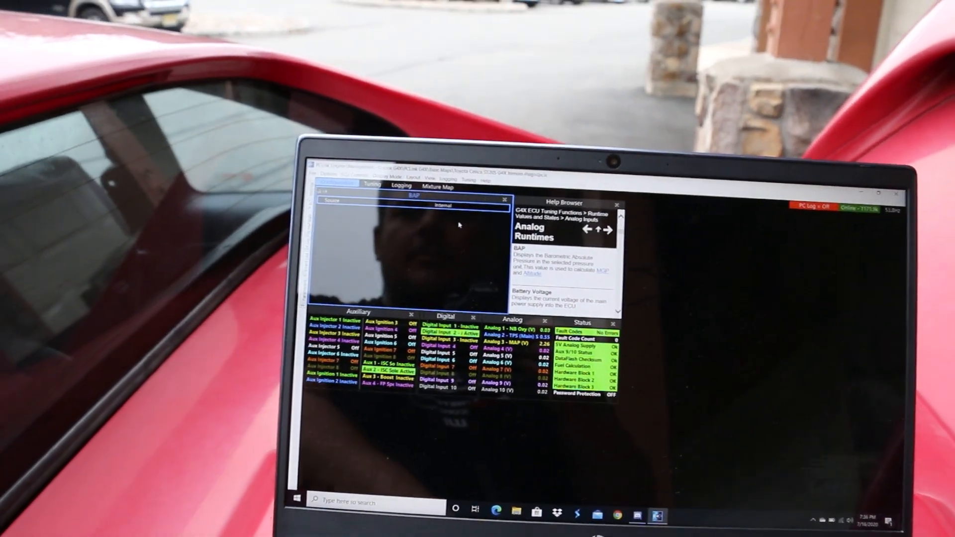
Step: Run TPS Setup and confirm the span adjustment with the throttle released closed
{"action": "left_click", "coordinate": [355, 180]}
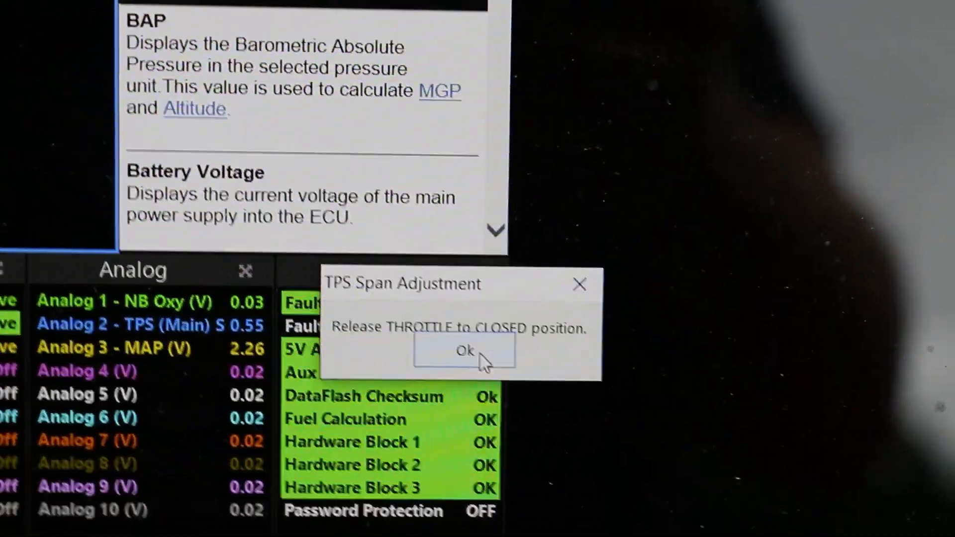
{"action": "left_click", "coordinate": [463, 350]}
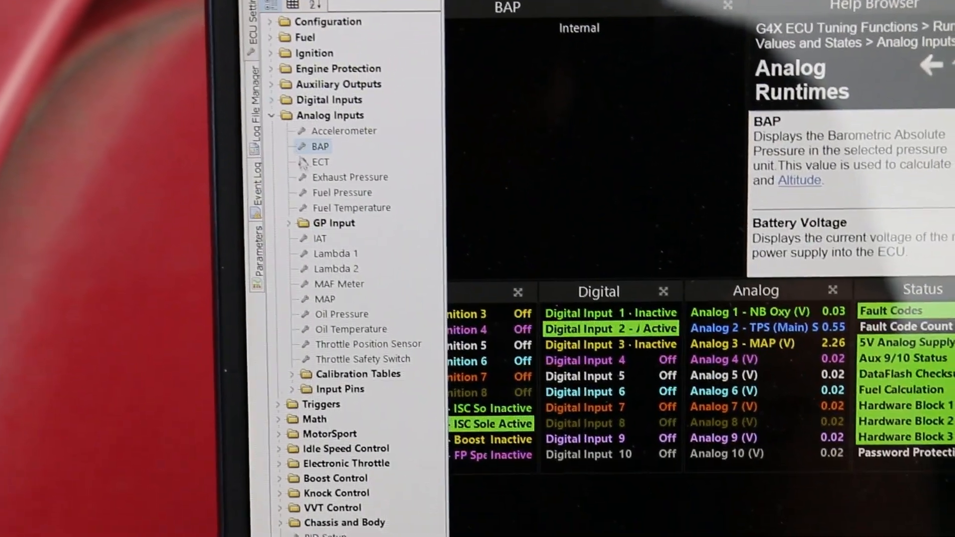
Step: Scroll through the Analog Inputs sensor entries in the ECU Settings tree
{"action": "scroll", "scroll_direction": "down", "scroll_amount": 3}
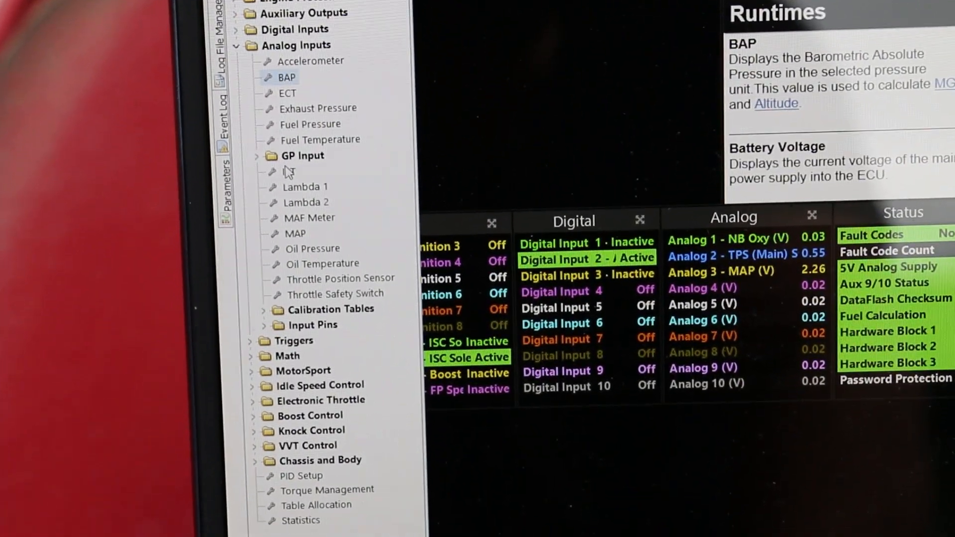